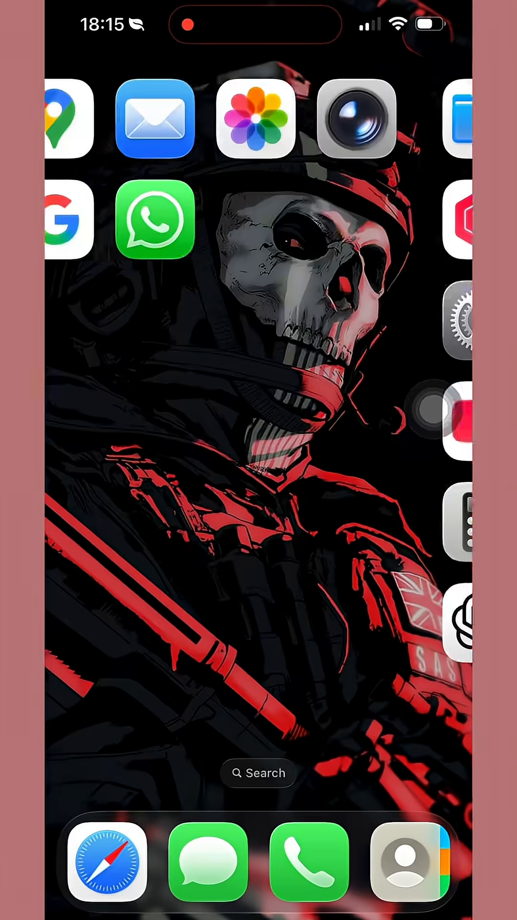
Swipe through the home screen pages and App Library to view the glassy folders.
{"action": "scroll", "scroll_direction": "left", "scroll_amount": 3}
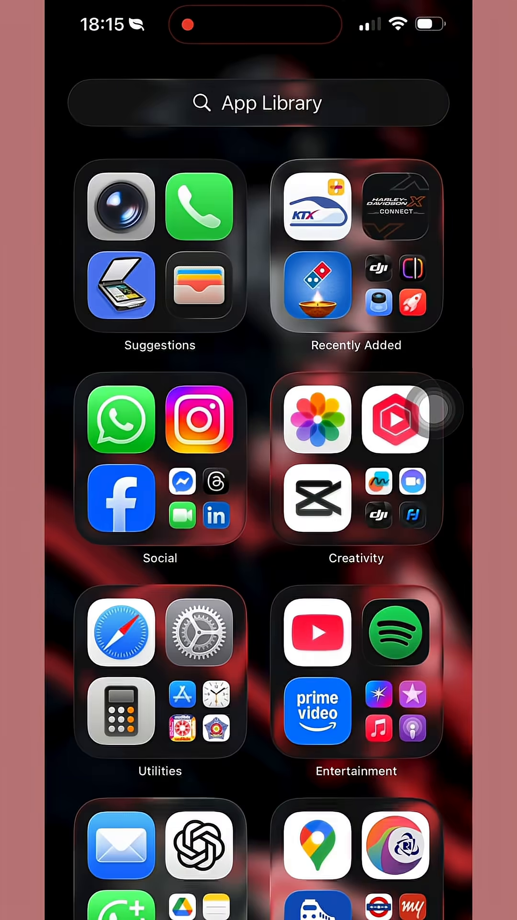
{"action": "scroll", "scroll_direction": "down", "scroll_amount": 3}
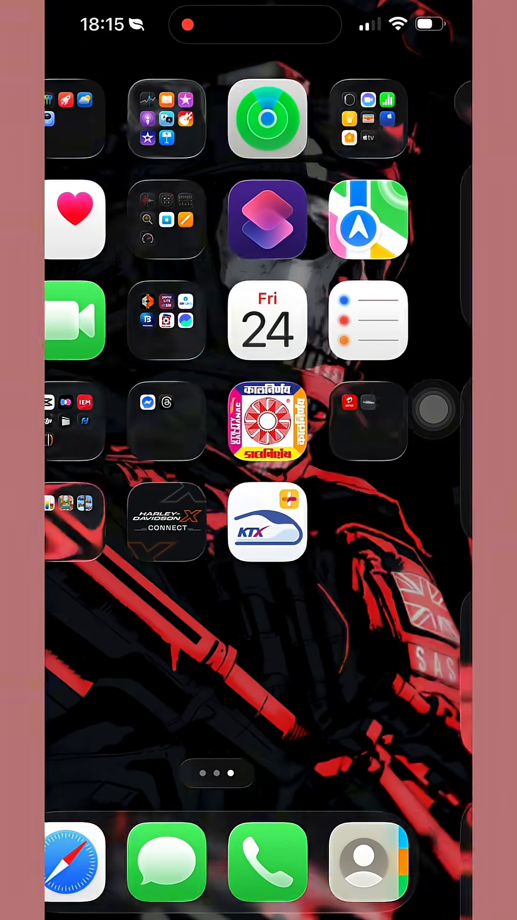
{"action": "scroll", "scroll_direction": "left", "scroll_amount": 3}
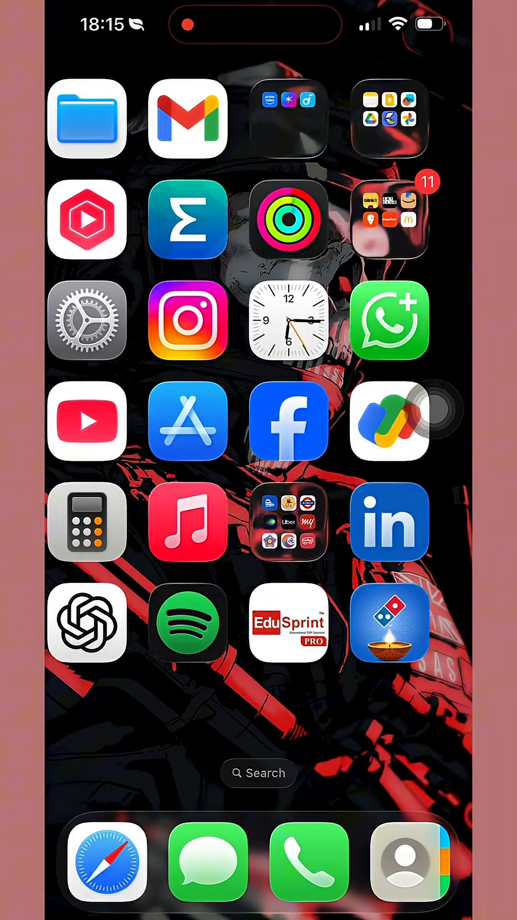
{"action": "scroll", "scroll_direction": "left", "scroll_amount": 3}
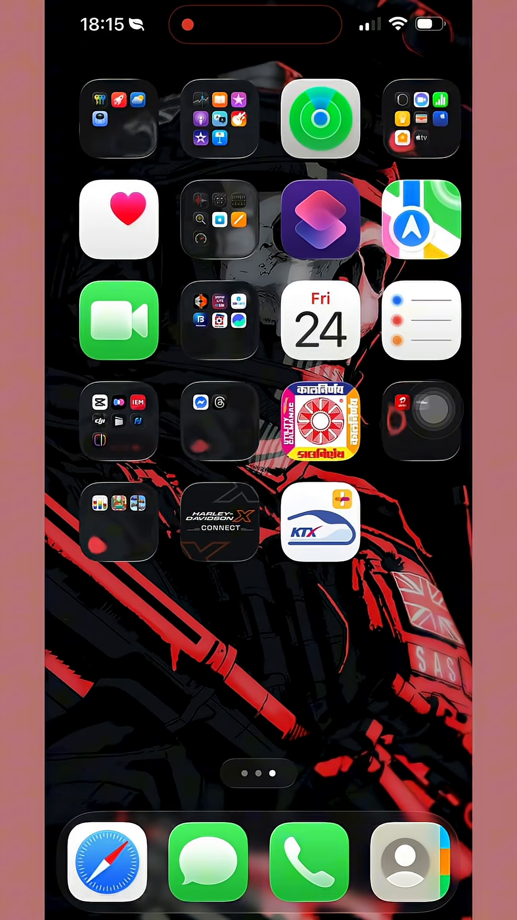
{"action": "left_click", "coordinate": [119, 119]}
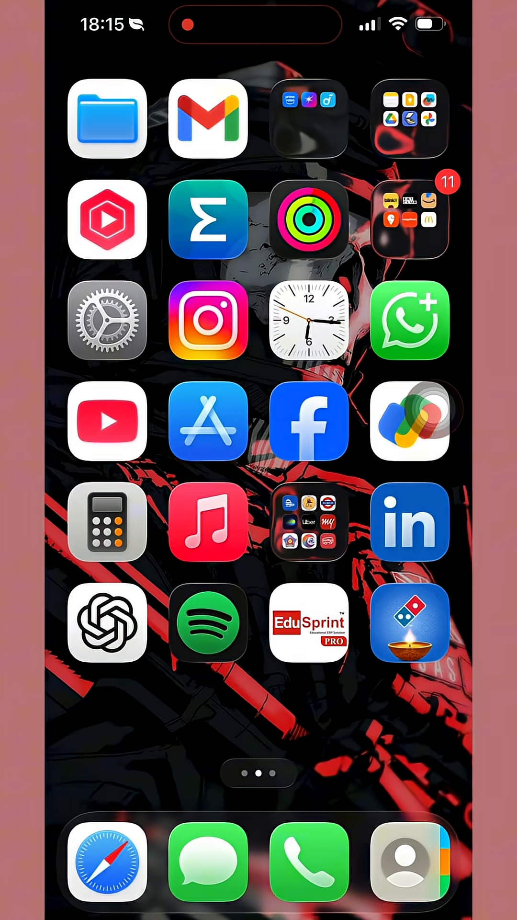
Open Settings > Accessibility and scroll through its Vision and Motor options.
{"action": "left_click", "coordinate": [106, 321]}
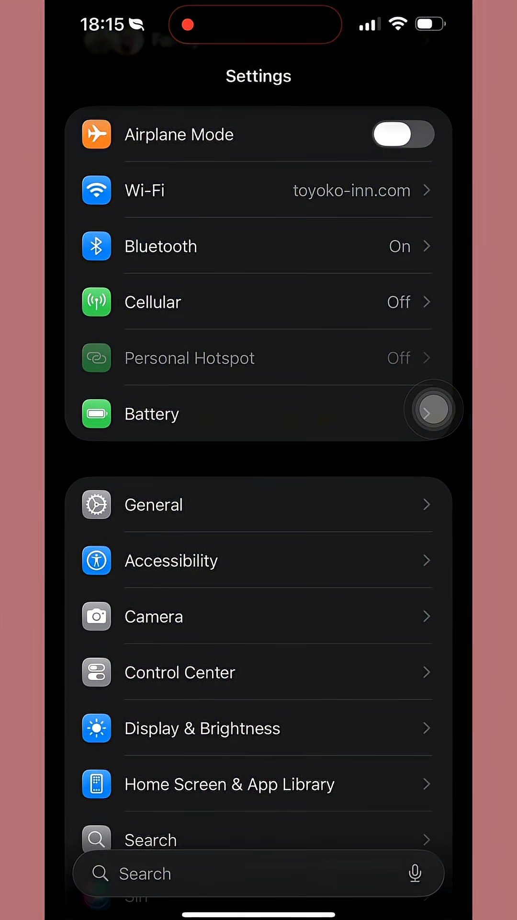
{"action": "left_click", "coordinate": [170, 560]}
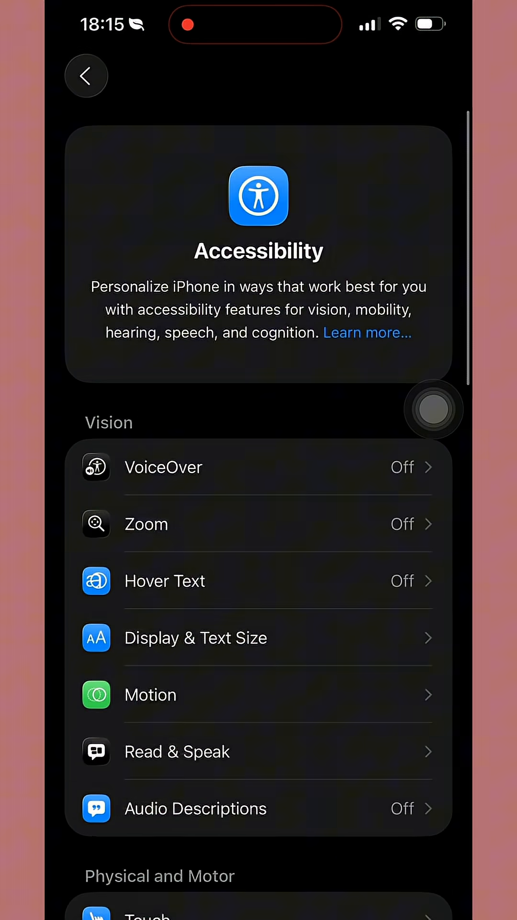
{"action": "scroll", "scroll_direction": "down", "scroll_amount": 3}
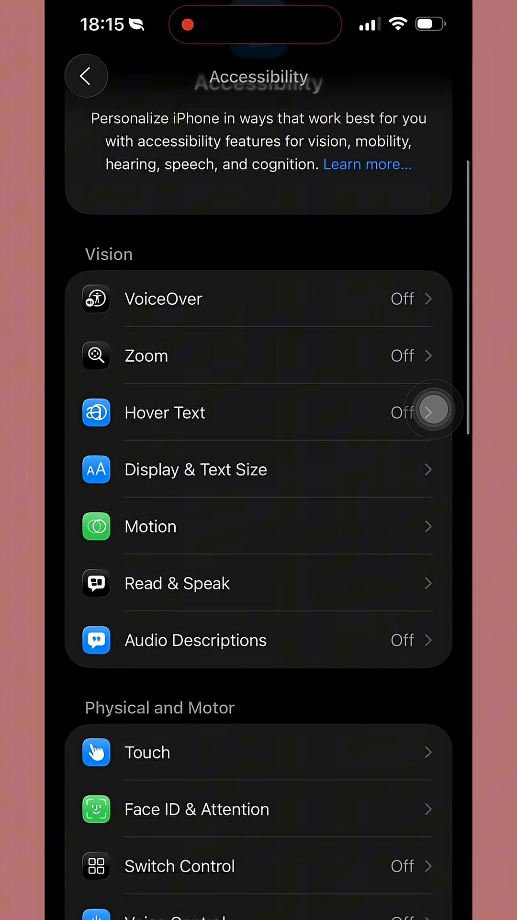
Enable Reduce Transparency under Display & Text Size, then view the App Library.
{"action": "left_click", "coordinate": [196, 469]}
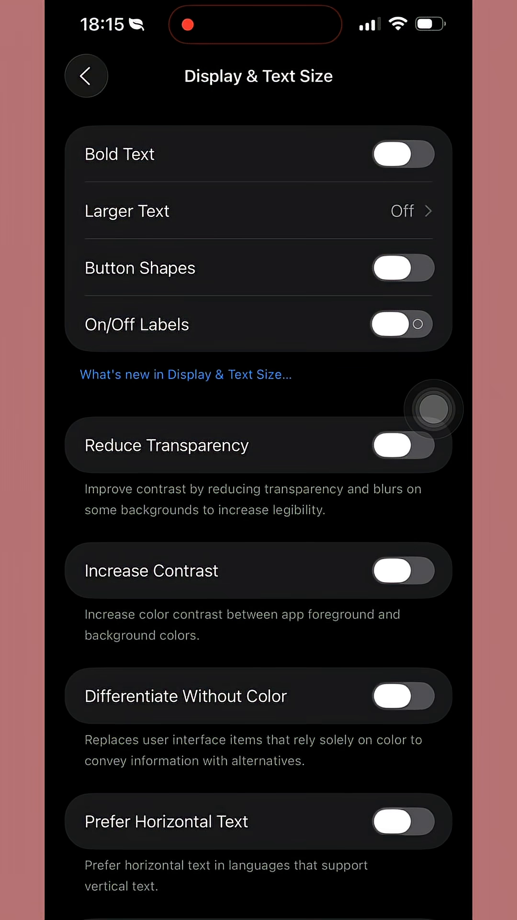
{"action": "left_click", "coordinate": [403, 445]}
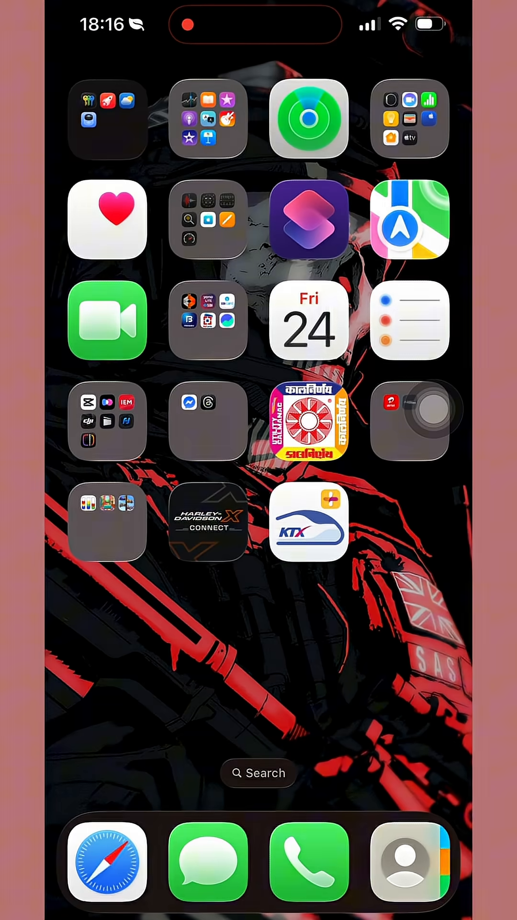
{"action": "scroll", "scroll_direction": "left", "scroll_amount": 3}
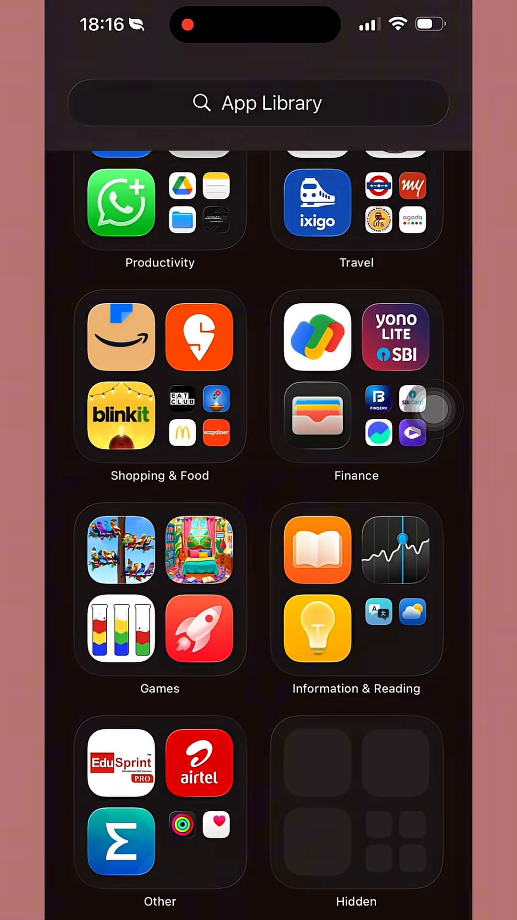